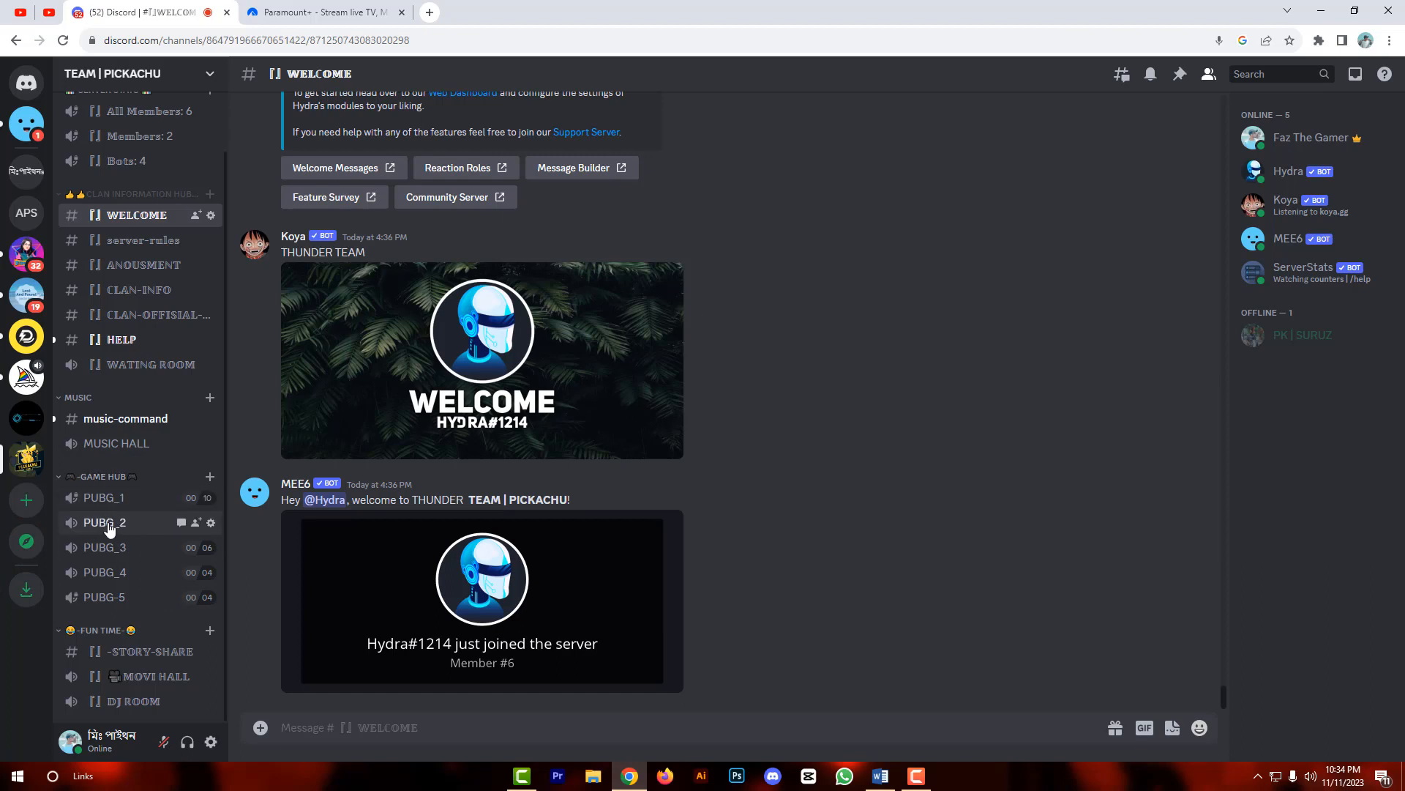
- Connect to the PUBG_2 voice channel on the TEAM | PICKACHU server
{"action": "left_click", "coordinate": [105, 522]}
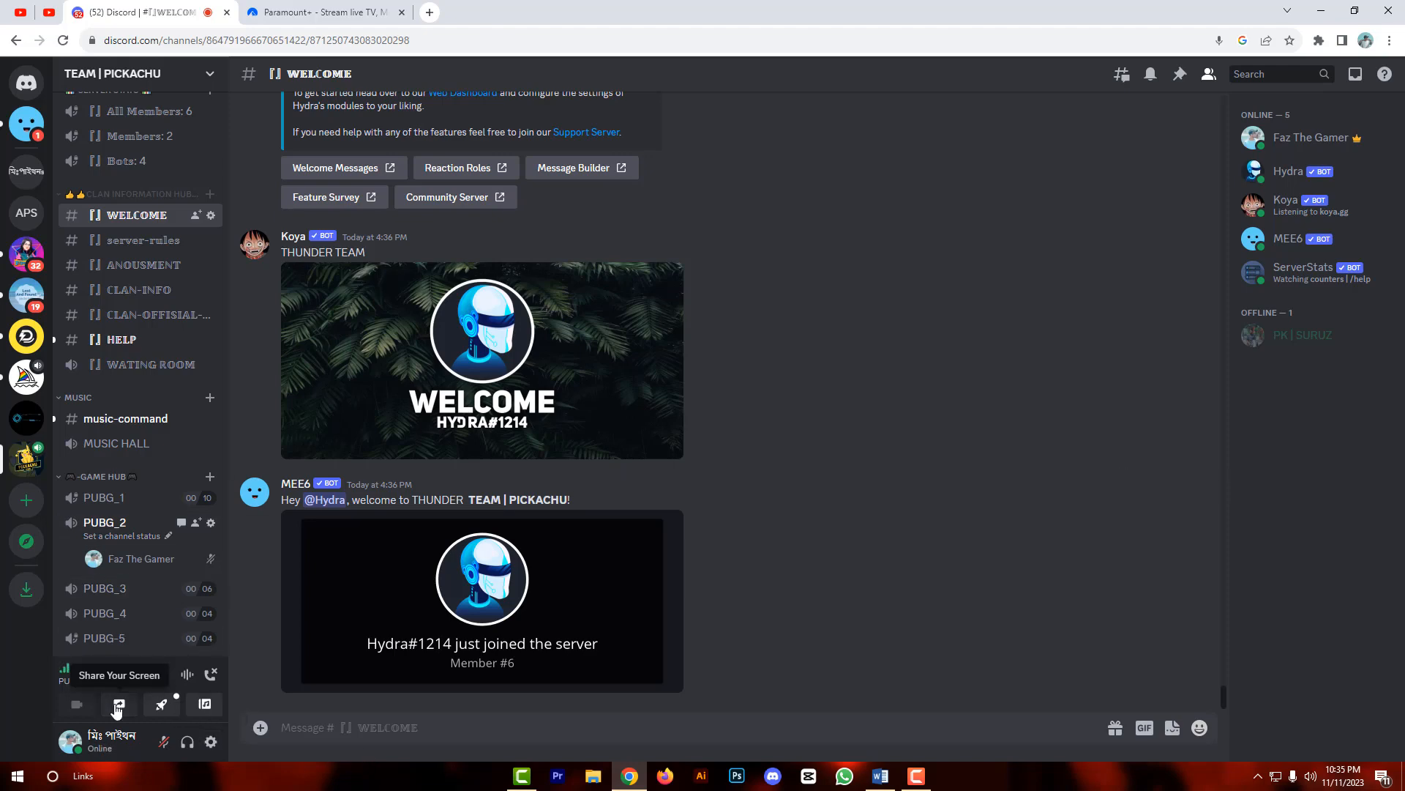
- Open Share Your Screen, browse the Window and Entire Screen options, and return to Chrome Tabs
{"action": "left_click", "coordinate": [117, 703]}
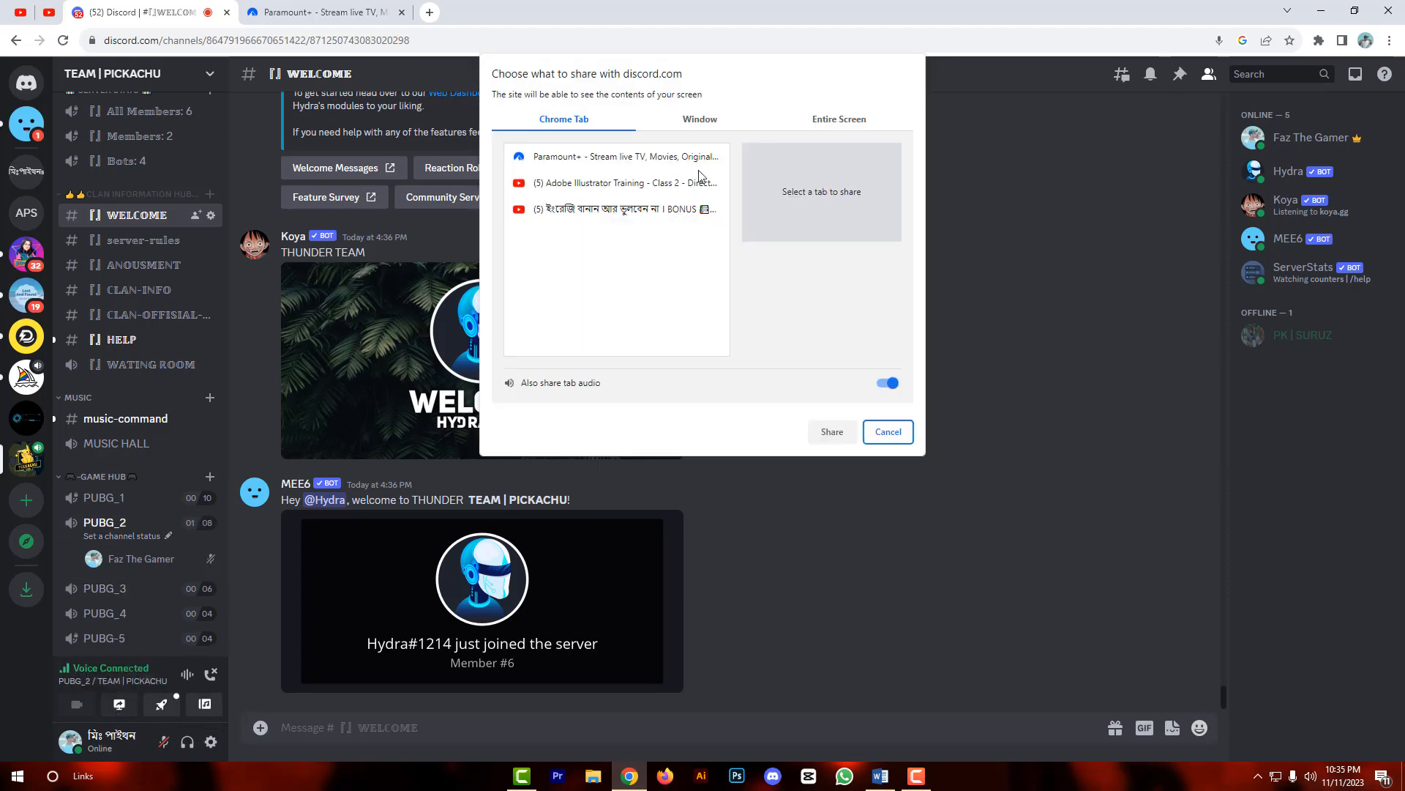
{"action": "left_click", "coordinate": [700, 118]}
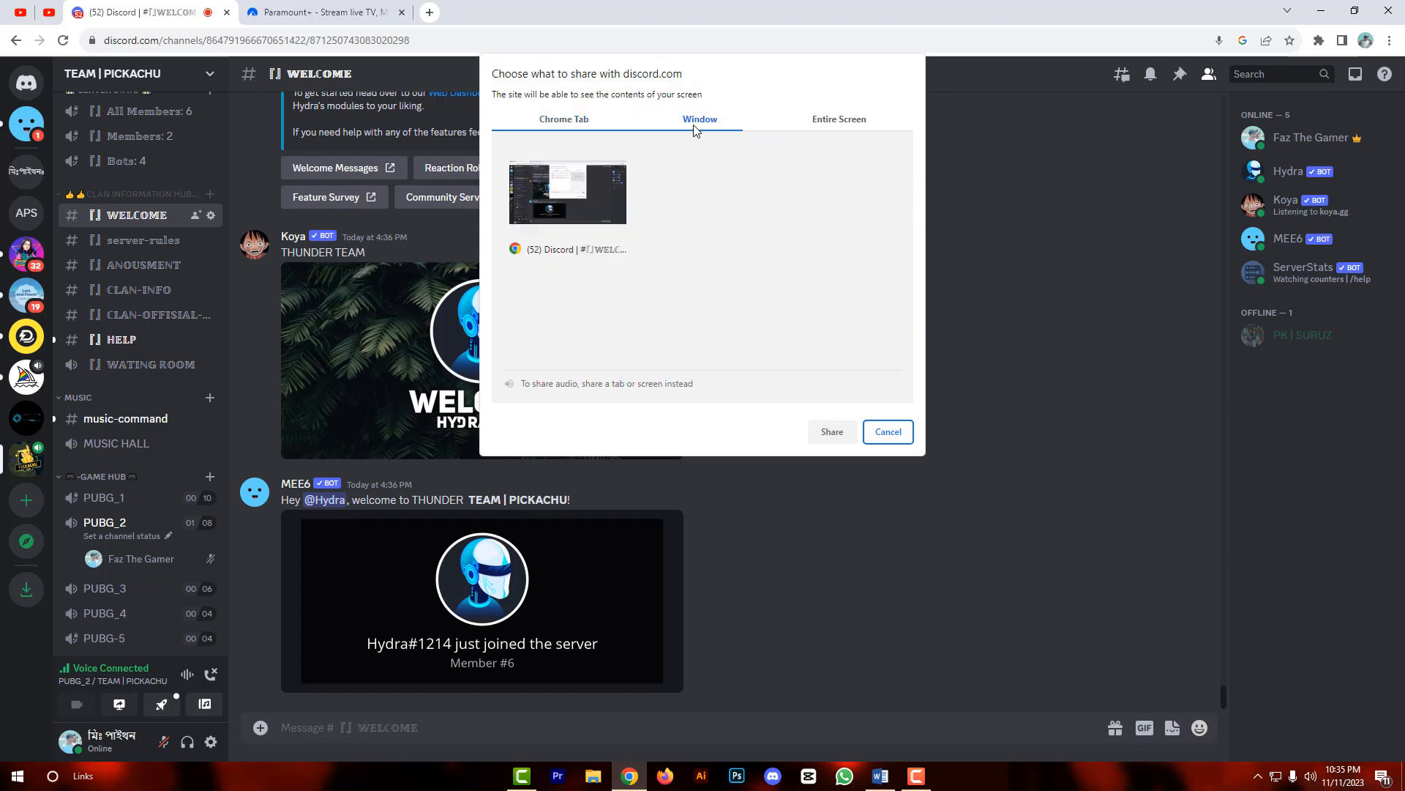
{"action": "left_click", "coordinate": [563, 118]}
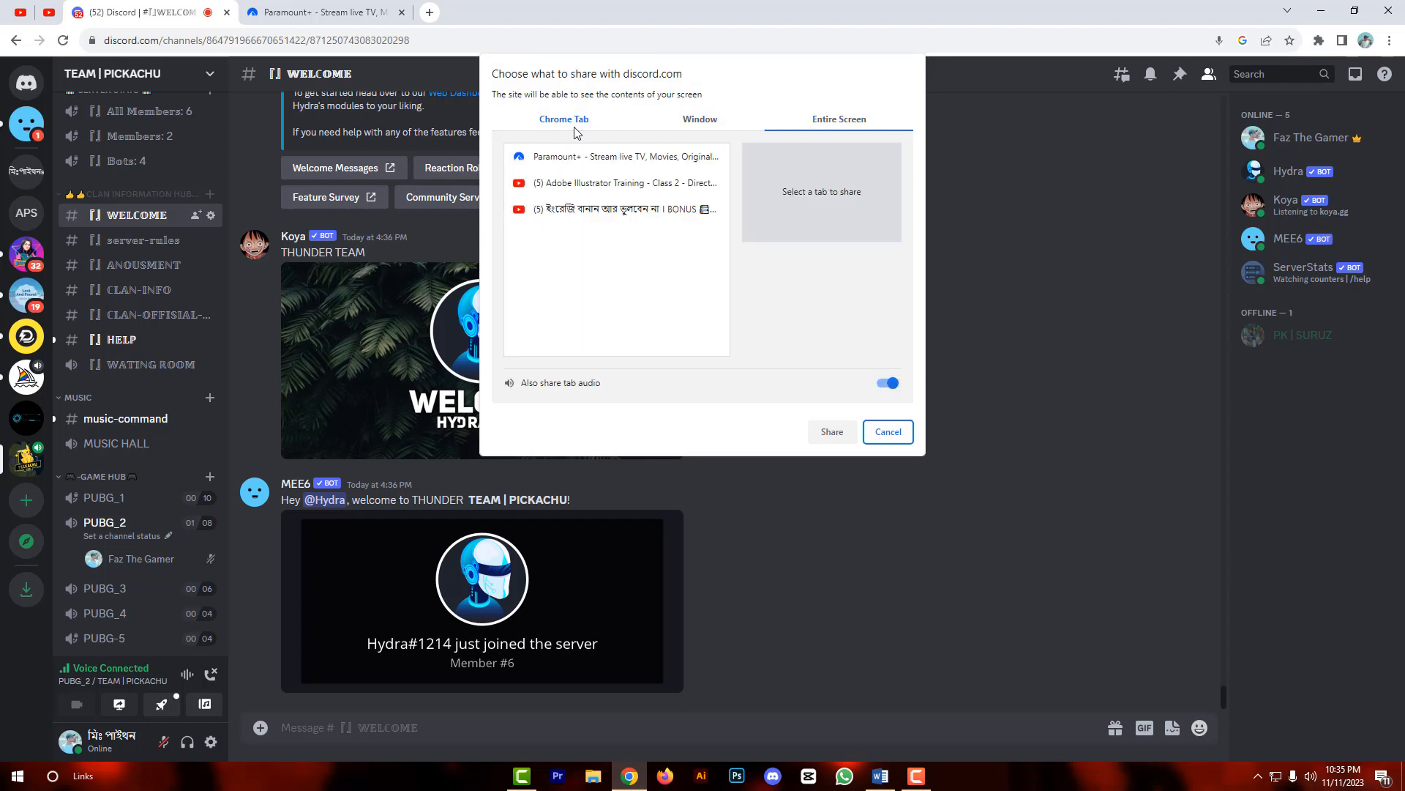
{"action": "left_click", "coordinate": [562, 119]}
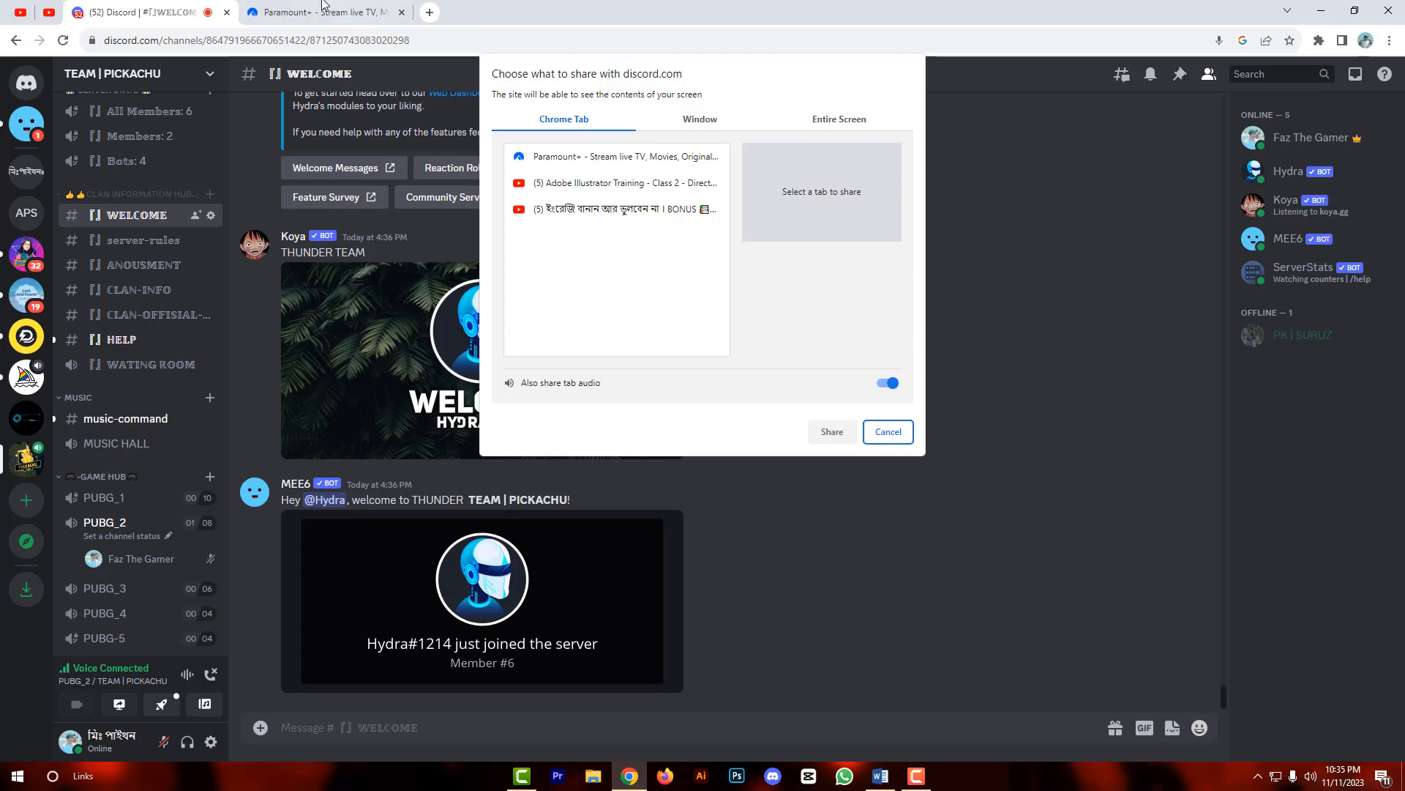
{"action": "left_click", "coordinate": [323, 11]}
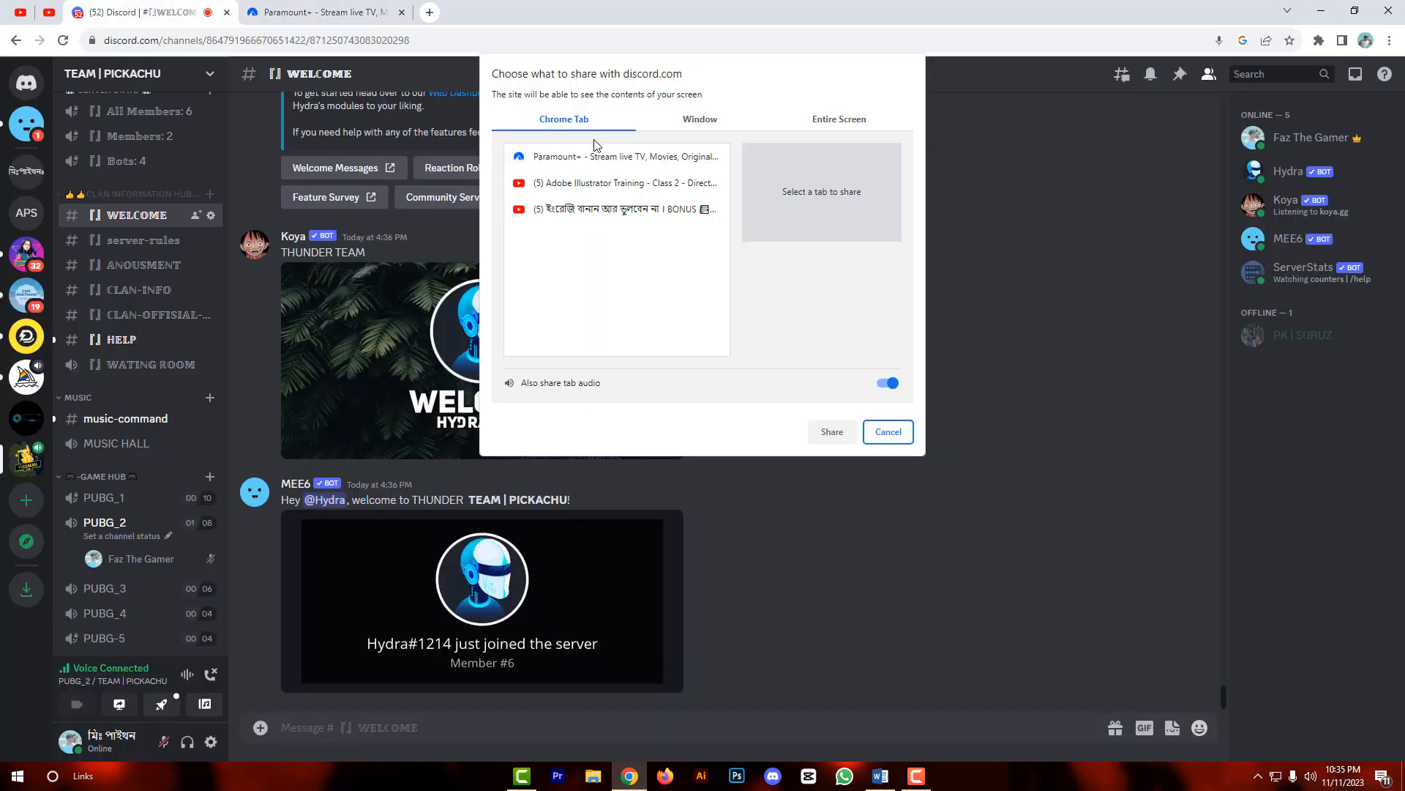
- Select the Paramount+ Chrome tab with 'Also share tab audio' kept on
{"action": "left_click", "coordinate": [617, 156]}
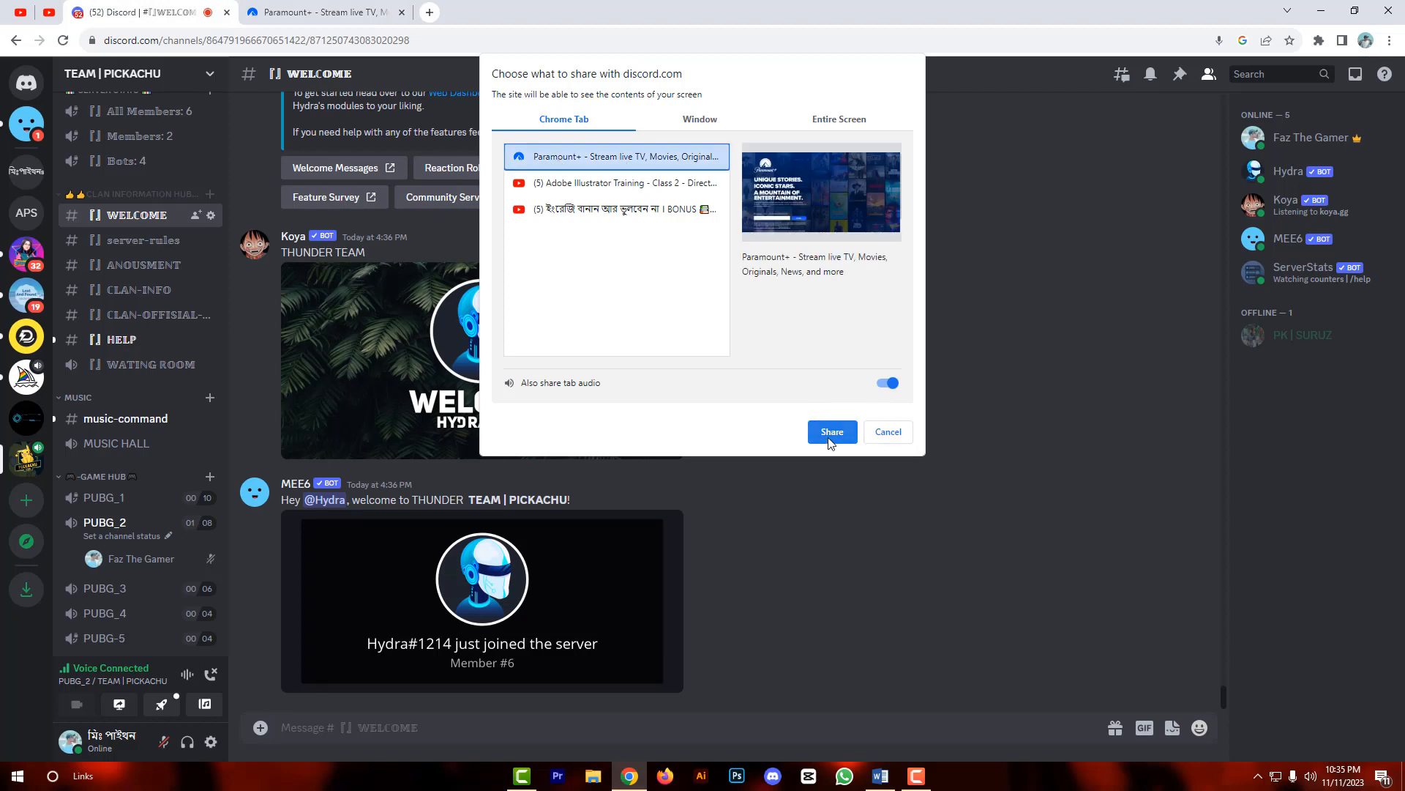
{"action": "mouse_move", "coordinate": [561, 394]}
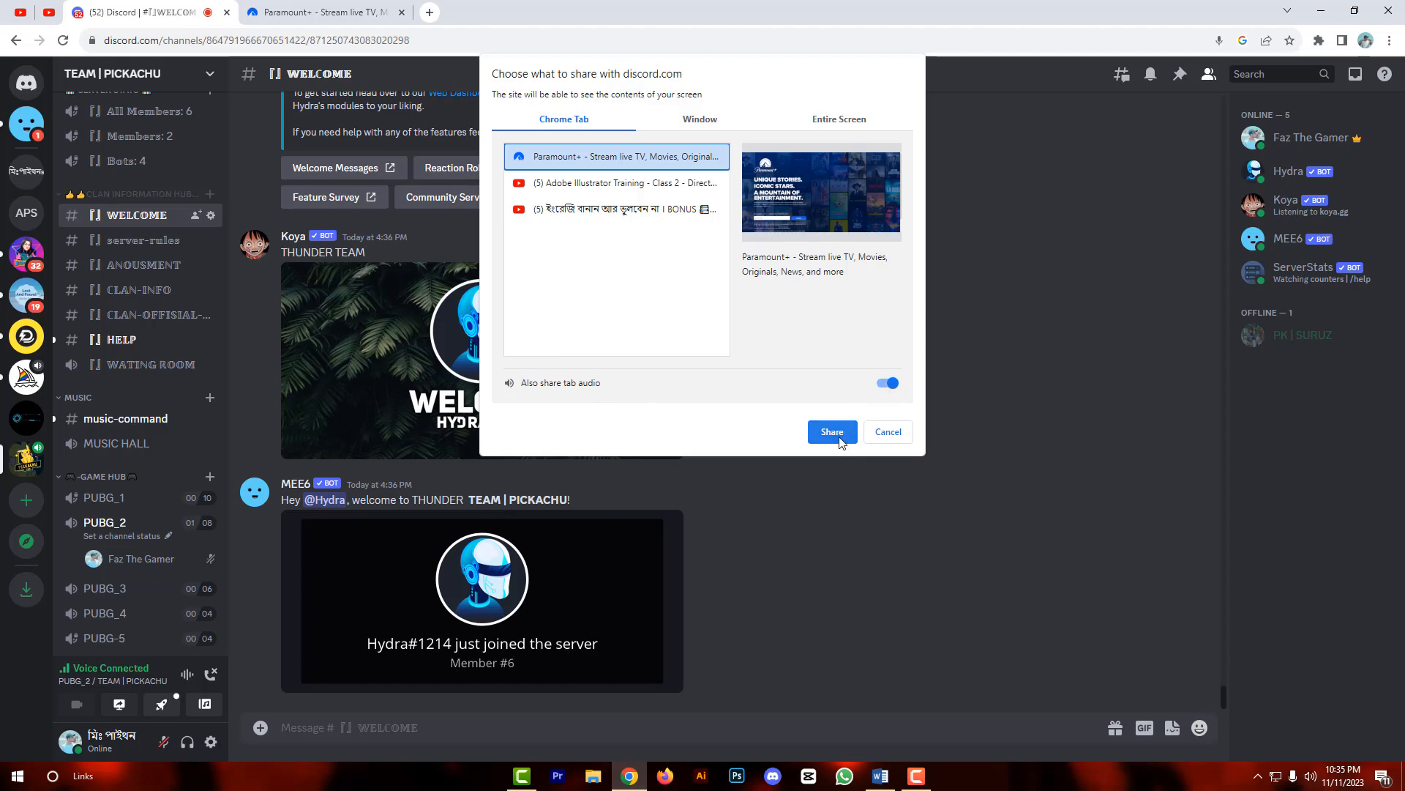
- Start streaming the Paramount+ tab in PUBG_2 and minimize the browser window
{"action": "left_click", "coordinate": [831, 431]}
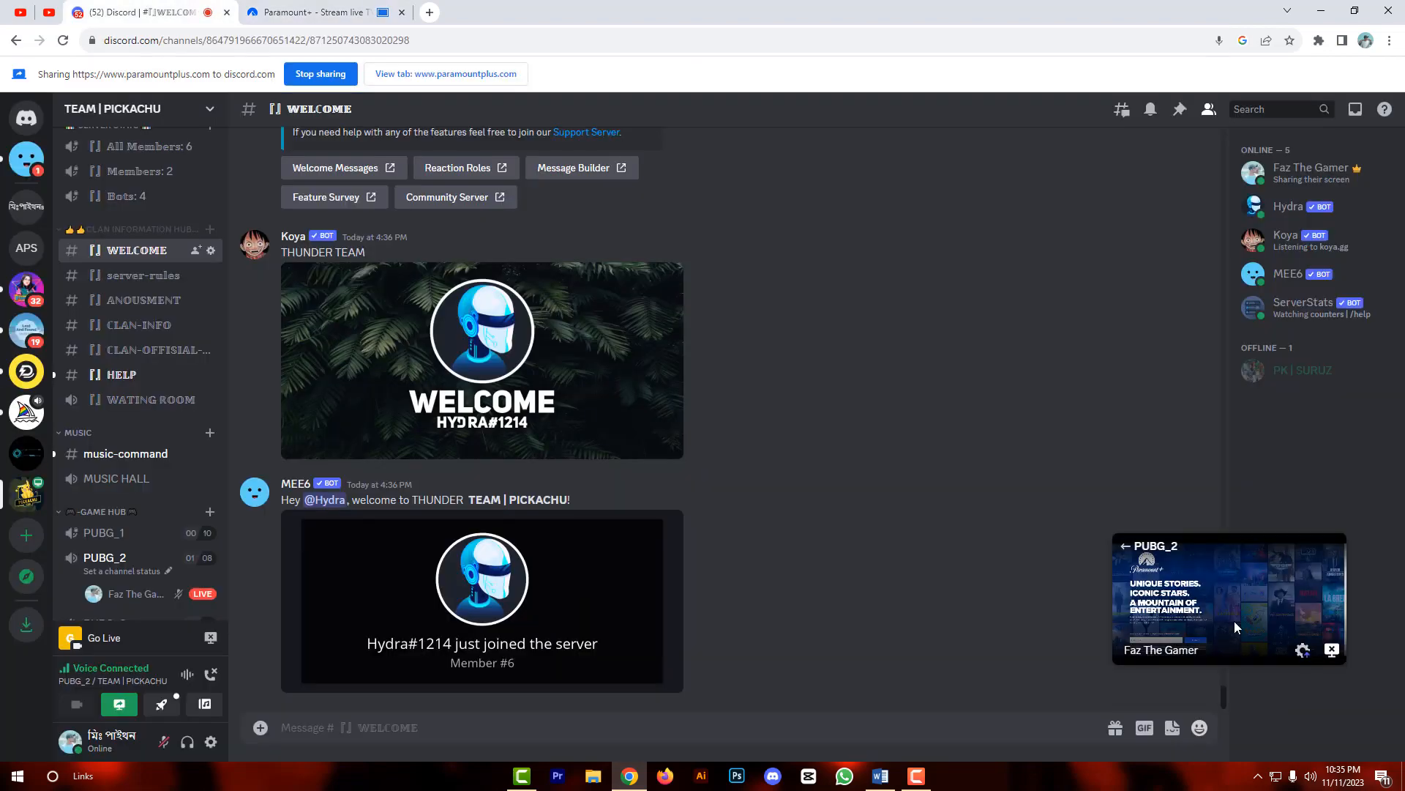
{"action": "mouse_move", "coordinate": [1274, 616]}
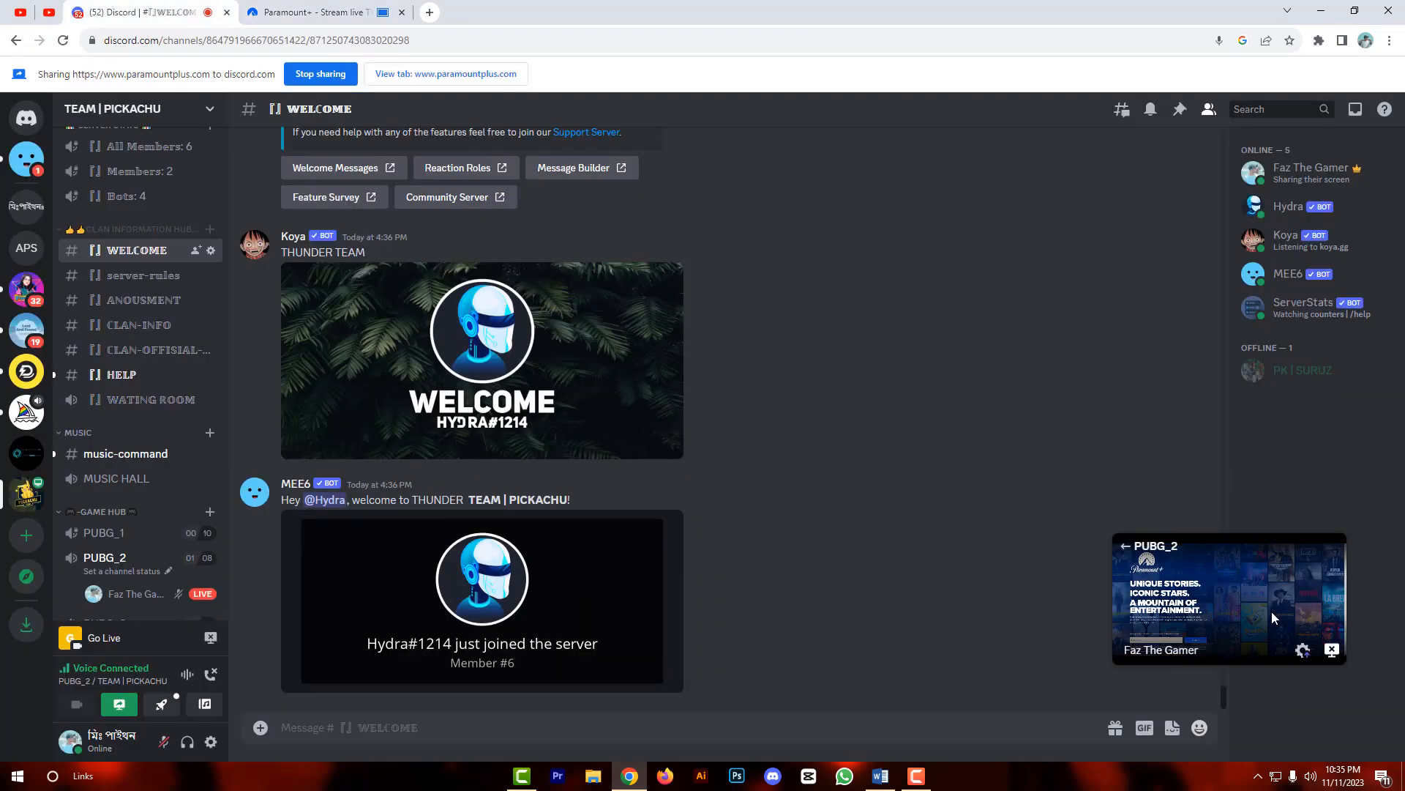
{"action": "left_click", "coordinate": [323, 12]}
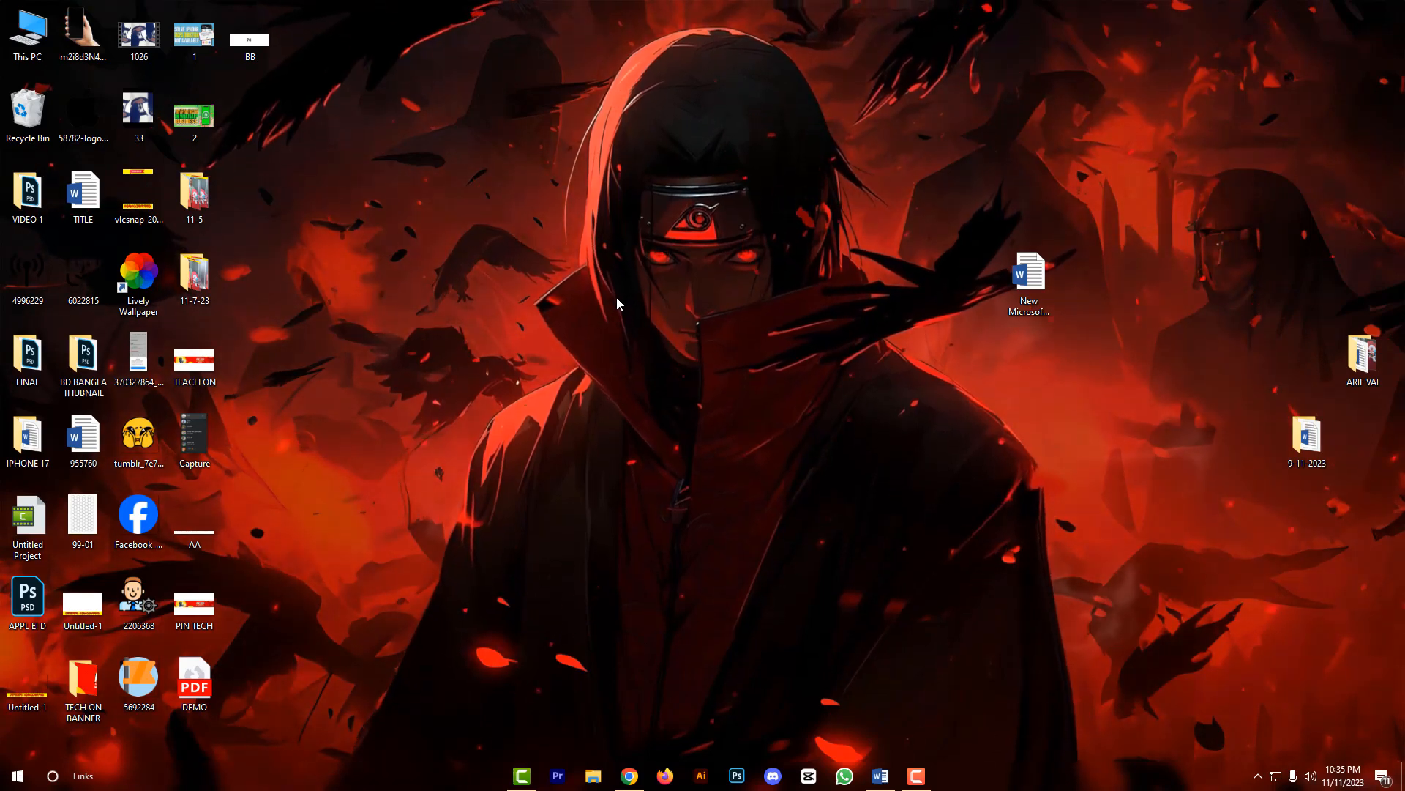
- Right-click empty wallpaper to show the desktop context menu
{"action": "right_click", "coordinate": [617, 303]}
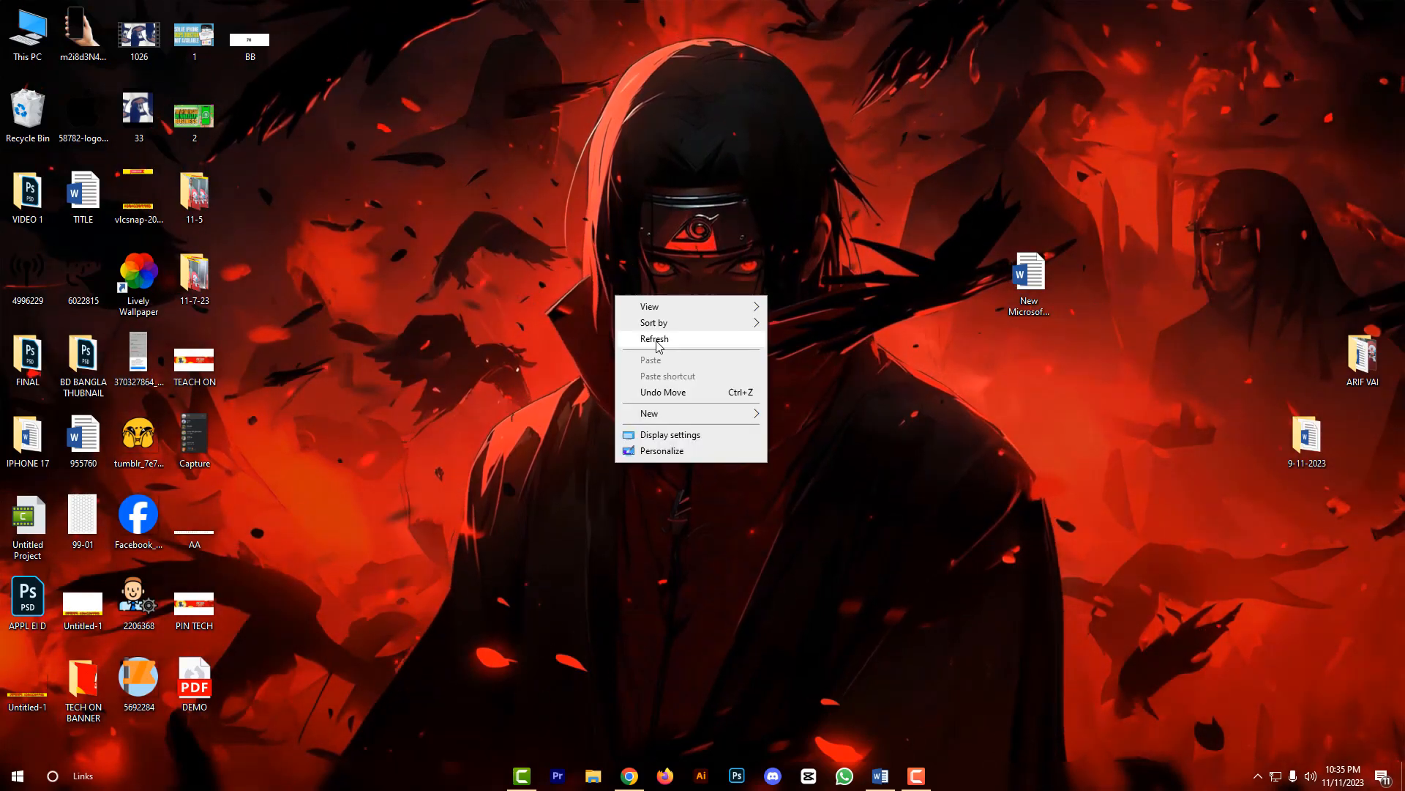